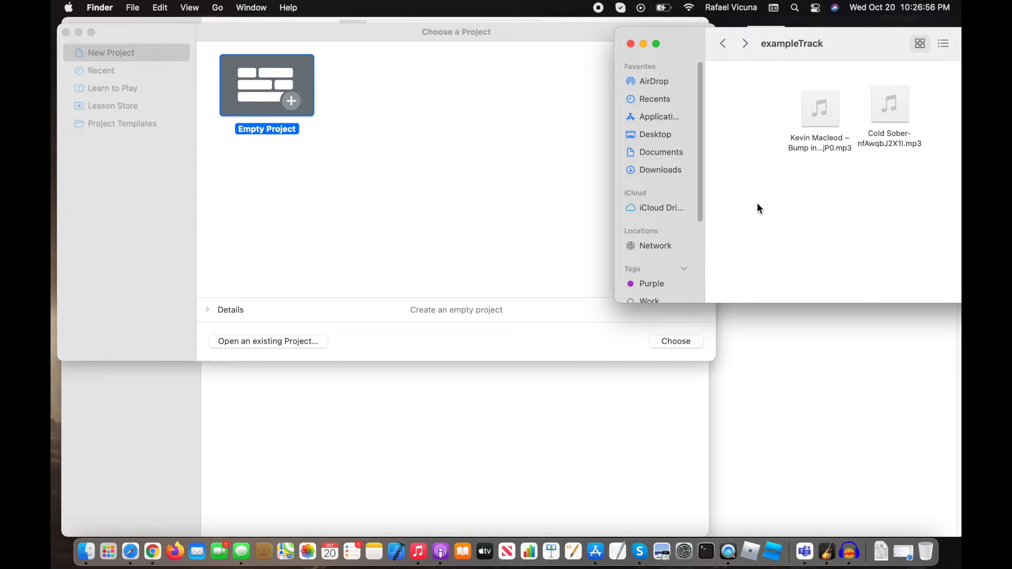
{"action": "mouse_move", "coordinate": [942, 173]}
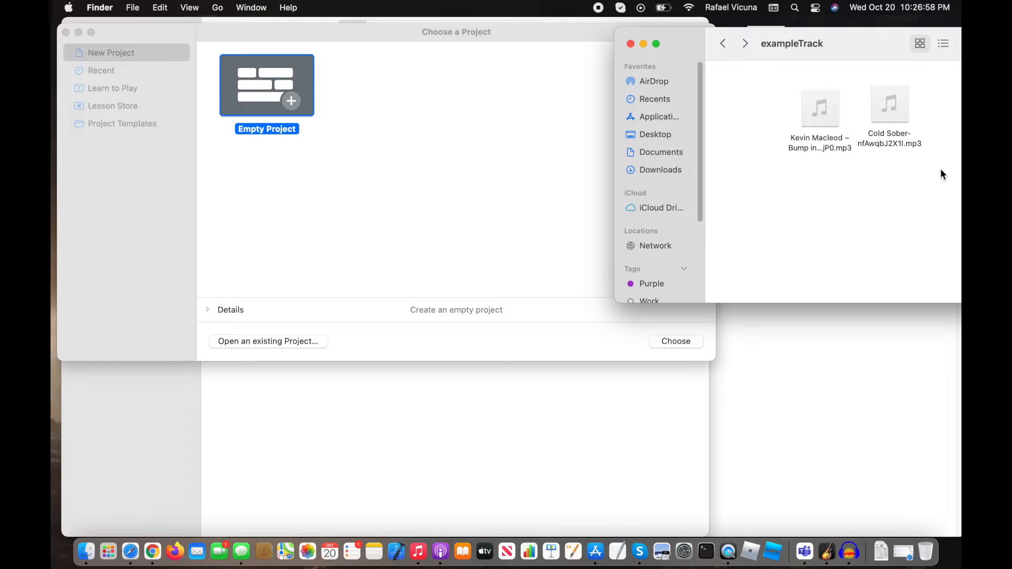
{"action": "mouse_move", "coordinate": [513, 224]}
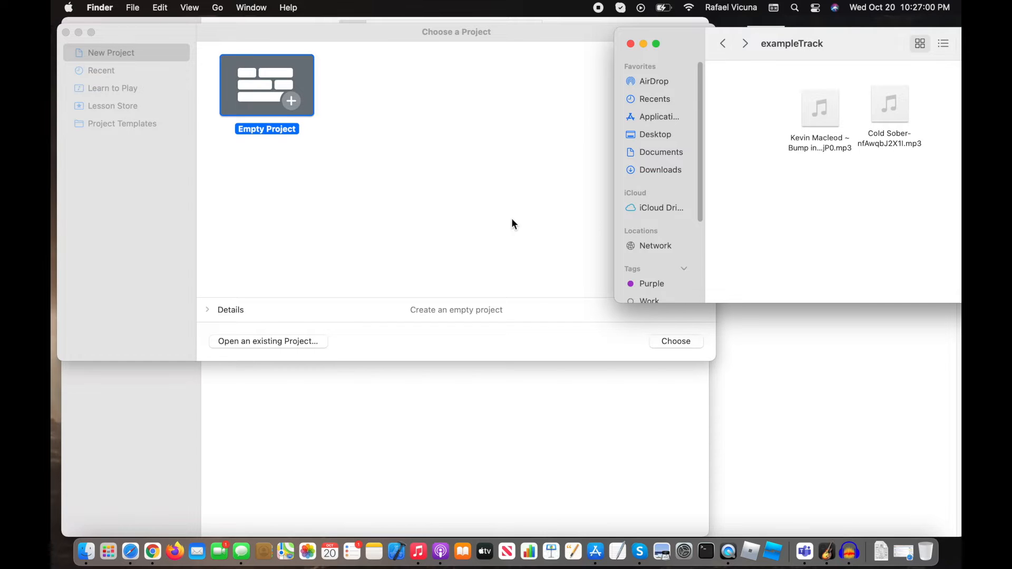
{"action": "mouse_move", "coordinate": [510, 198]}
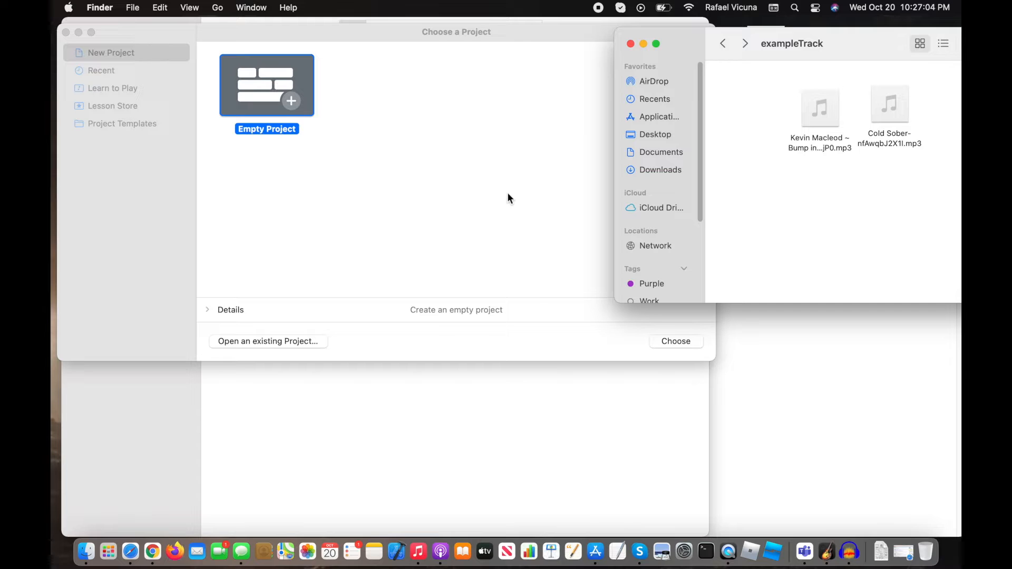
{"action": "mouse_move", "coordinate": [534, 156]}
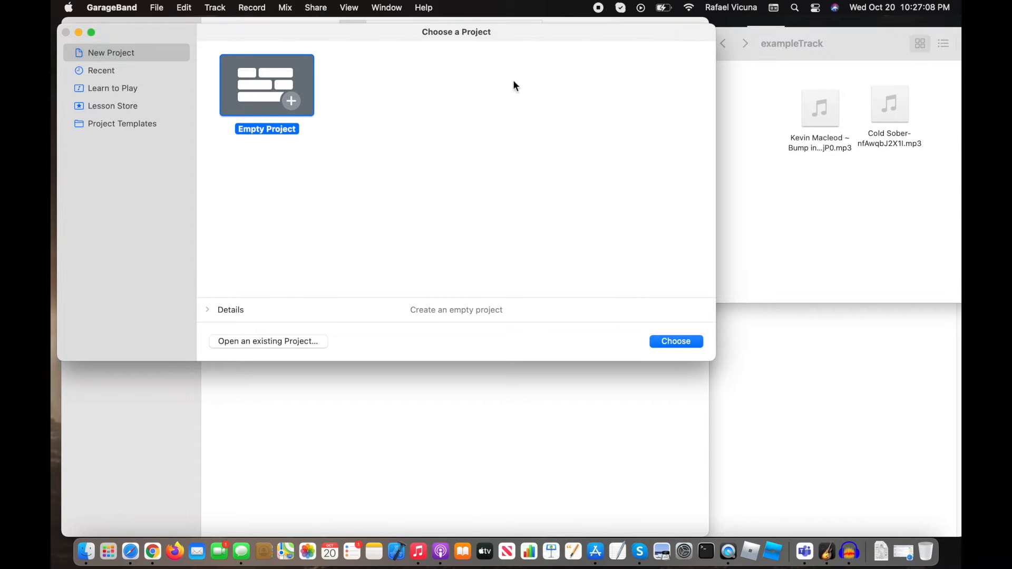
{"action": "mouse_move", "coordinate": [294, 60]}
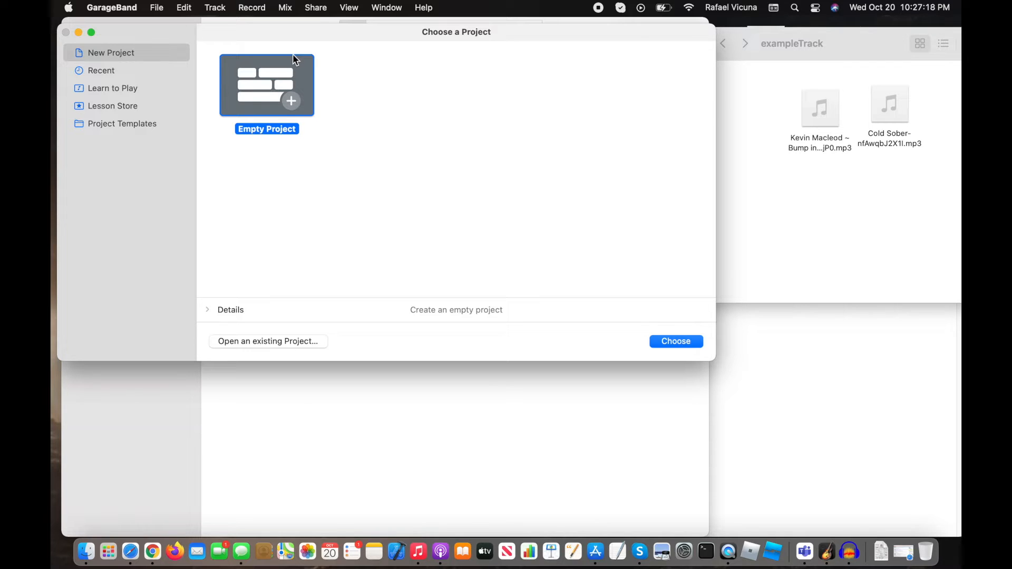
{"action": "mouse_move", "coordinate": [459, 189]}
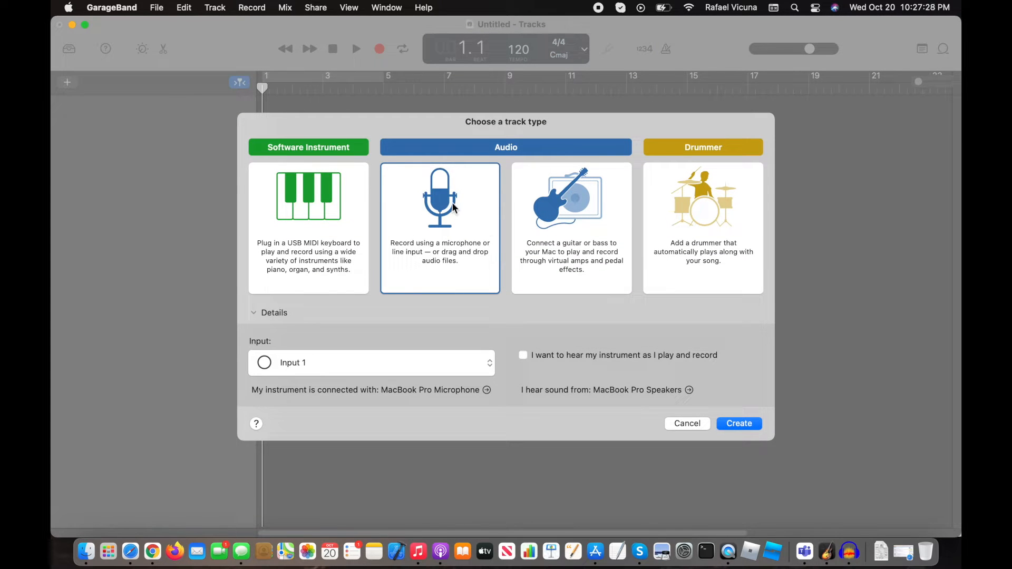
Create an empty project with an audio track and turn off the metronome.
{"action": "left_click", "coordinate": [739, 423]}
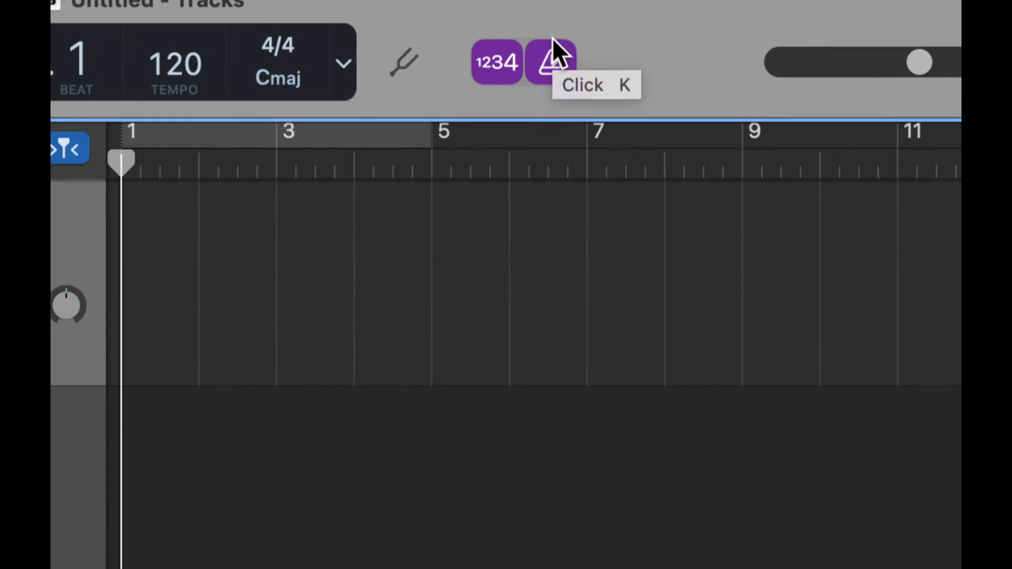
{"action": "left_click", "coordinate": [496, 62]}
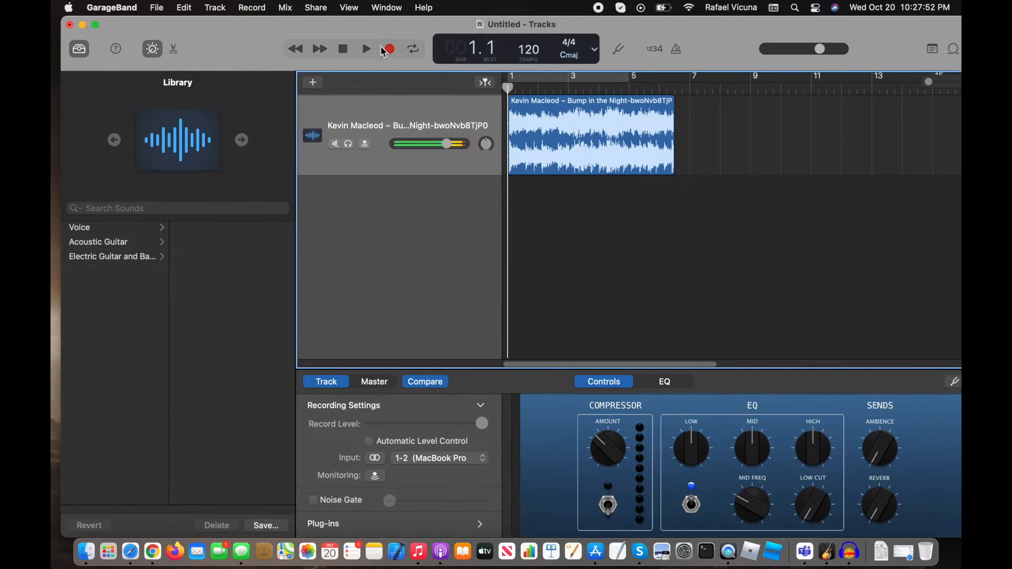
Play back the imported Bump in the Night region, then stop playback.
{"action": "left_click", "coordinate": [366, 48]}
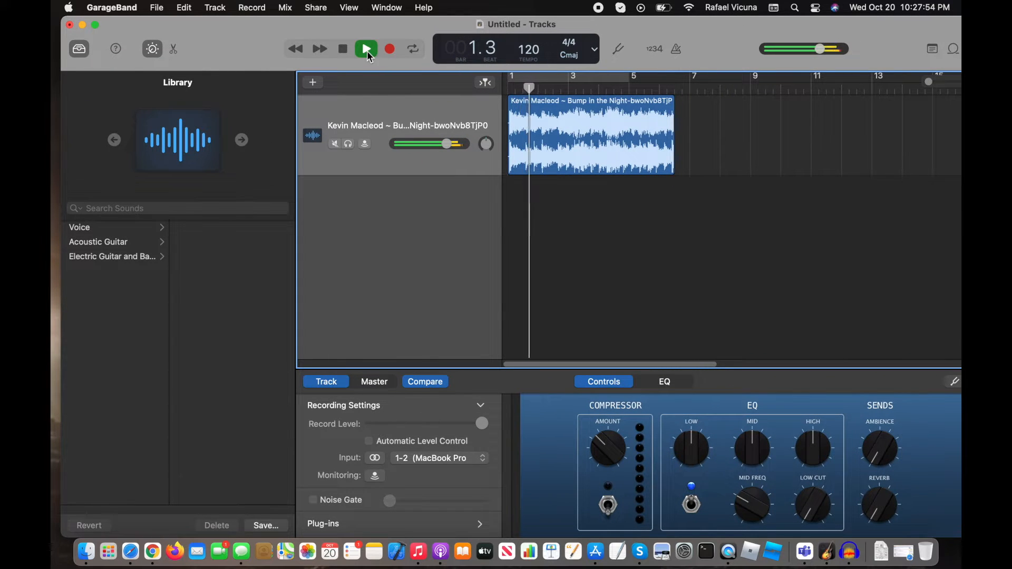
{"action": "left_click", "coordinate": [365, 48]}
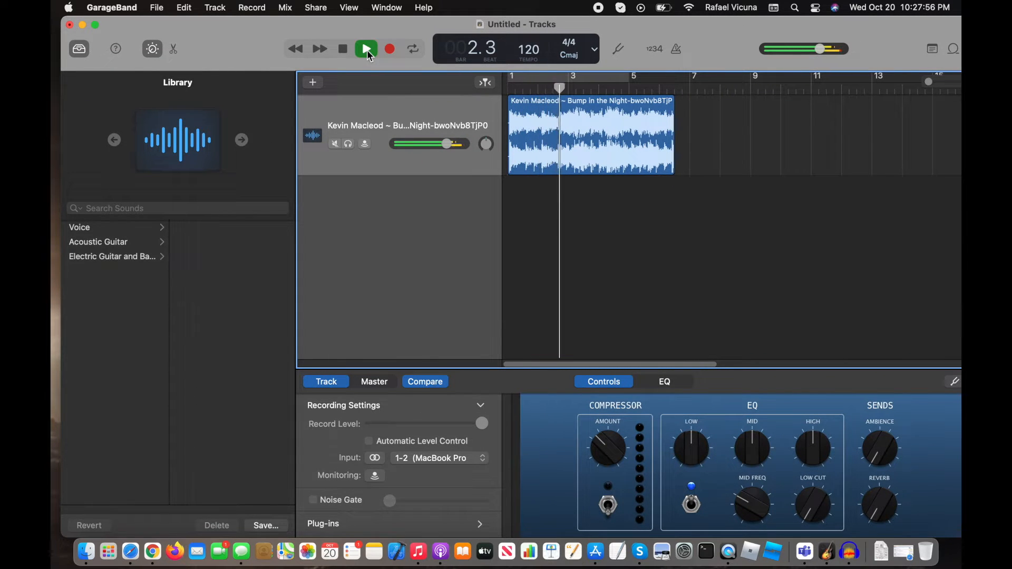
{"action": "left_click", "coordinate": [366, 49]}
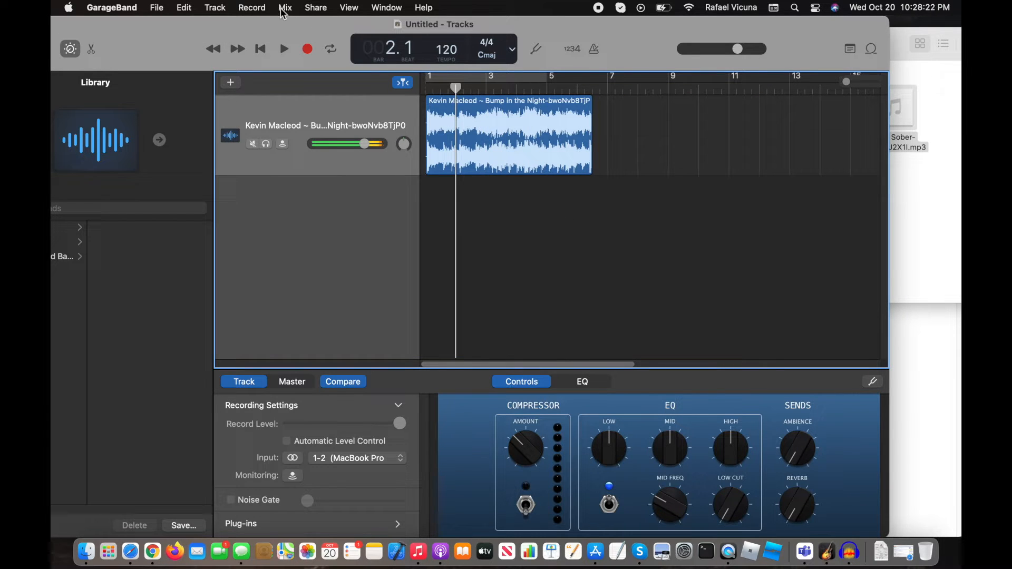
Show volume automation for the Bump in the Night track from the Mix menu.
{"action": "left_click", "coordinate": [286, 7]}
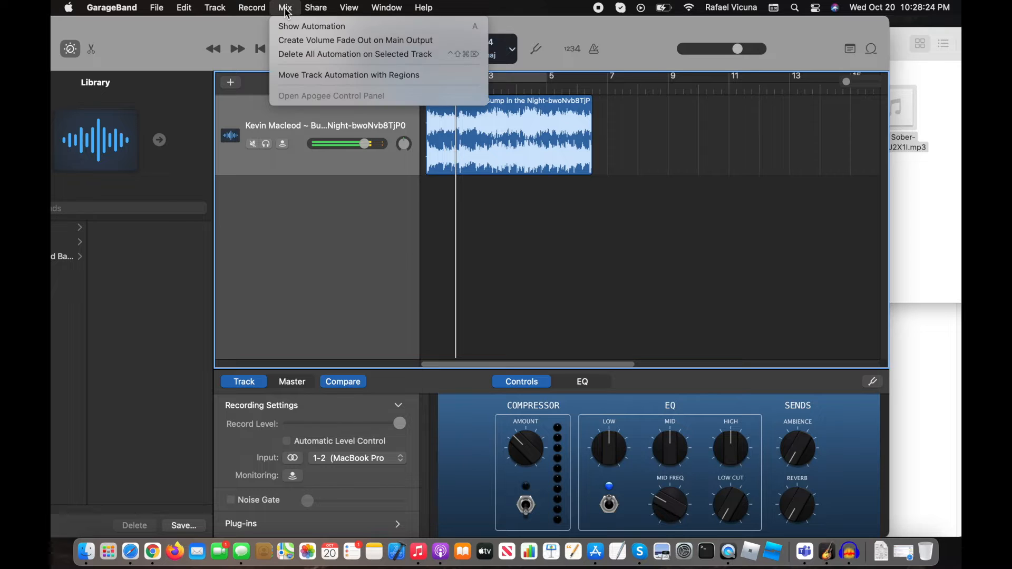
{"action": "mouse_move", "coordinate": [311, 25]}
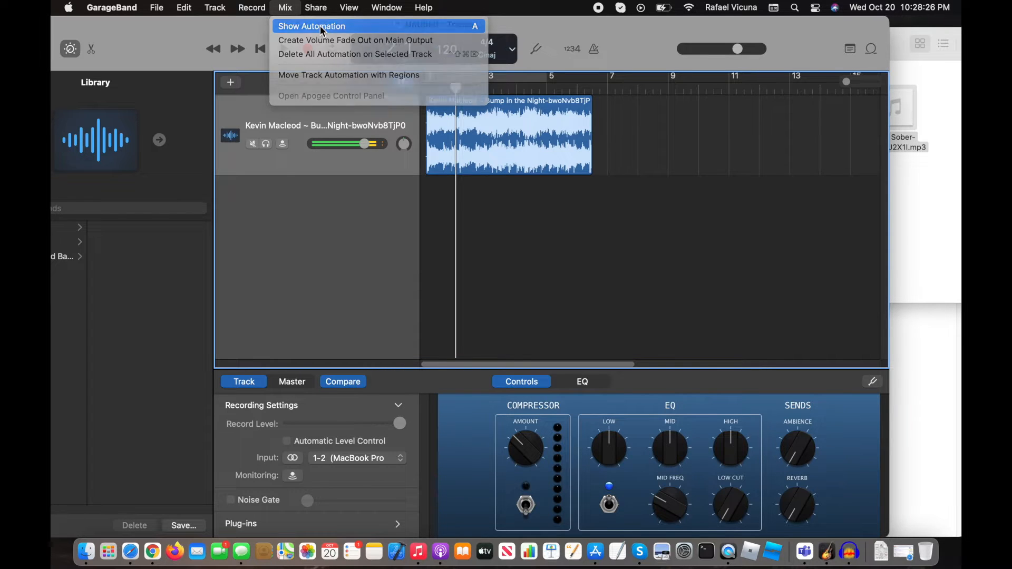
{"action": "left_click", "coordinate": [312, 26]}
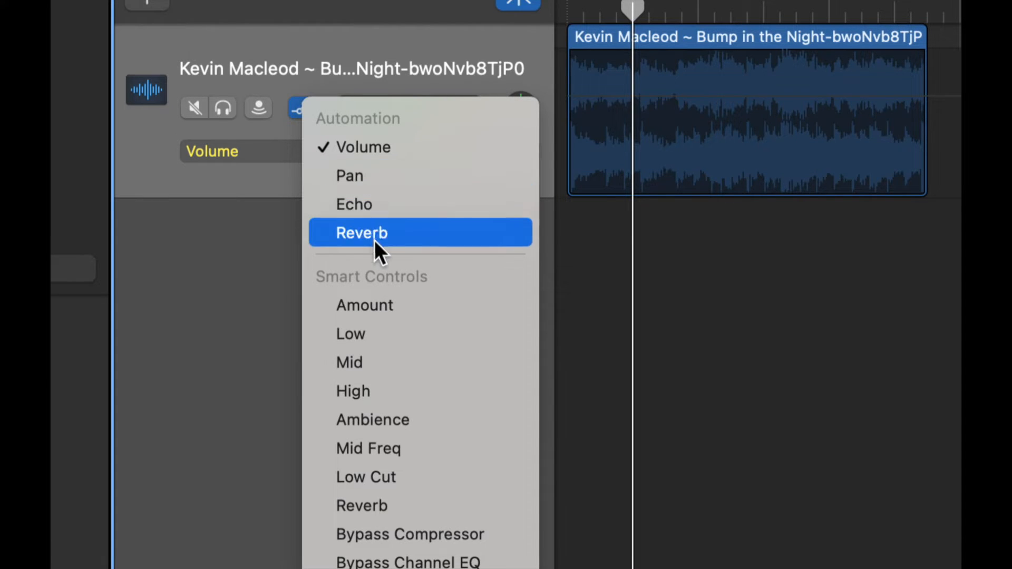
{"action": "mouse_move", "coordinate": [349, 175]}
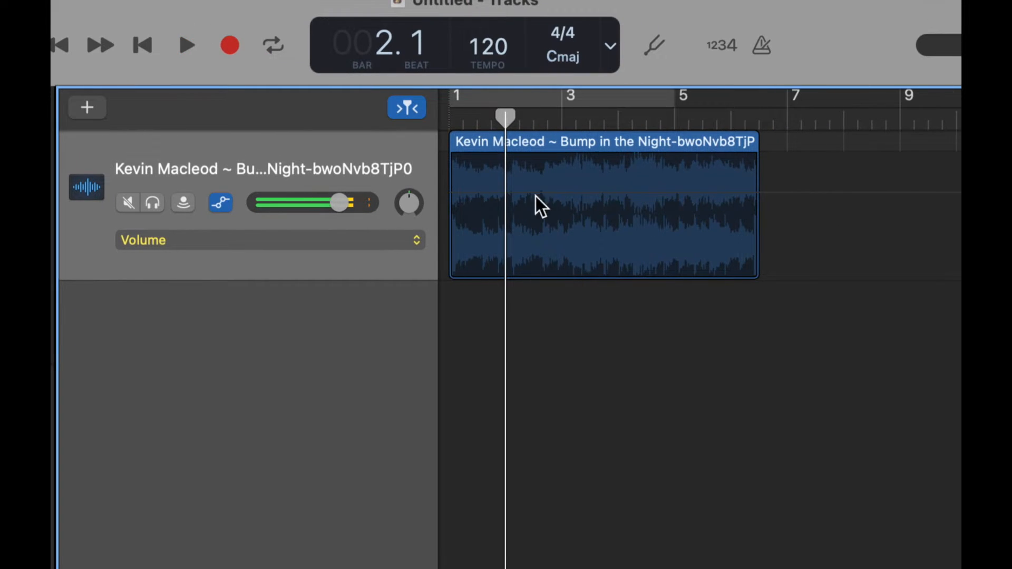
Add a volume automation point just after bar 2 and drag it lower.
{"action": "left_click", "coordinate": [357, 108]}
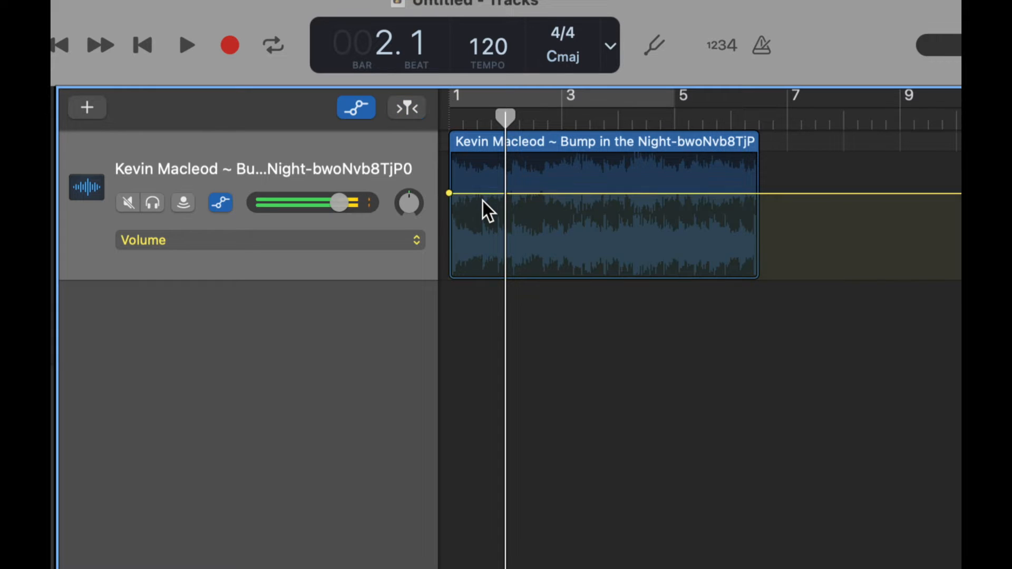
{"action": "left_click", "coordinate": [483, 195]}
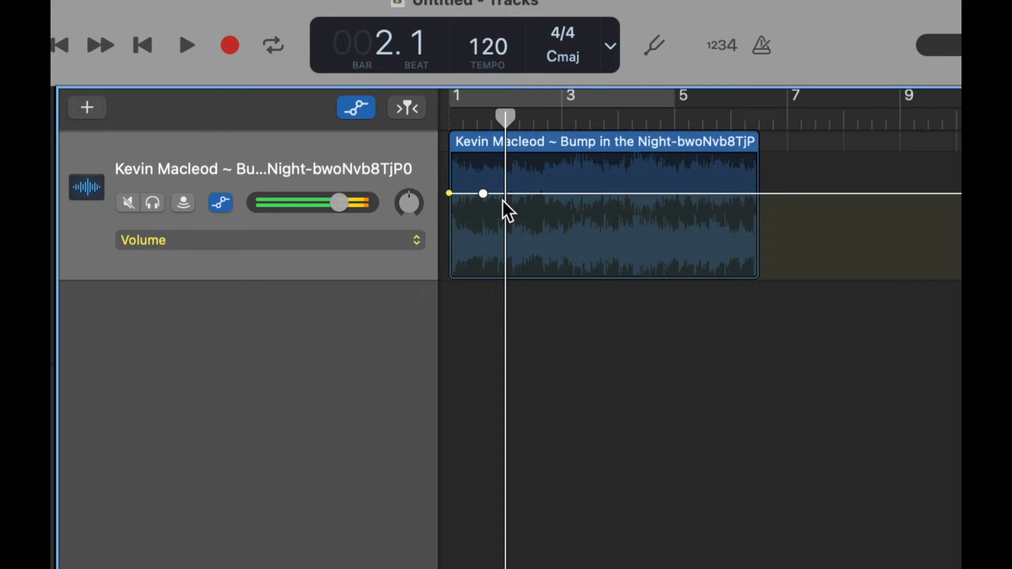
{"action": "mouse_move", "coordinate": [497, 222]}
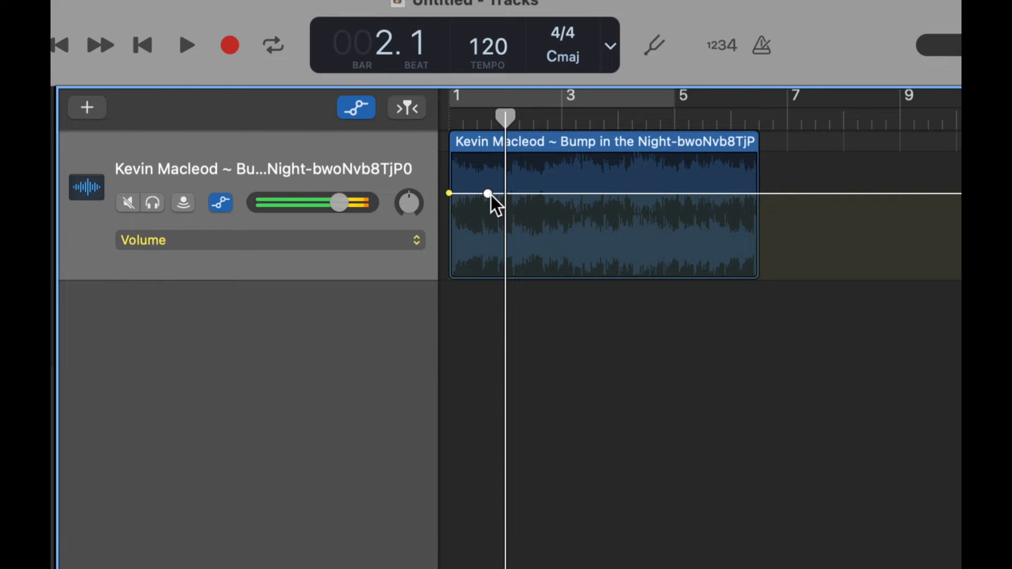
{"action": "left_click_drag", "start_coordinate": [487, 194], "coordinate": [523, 194]}
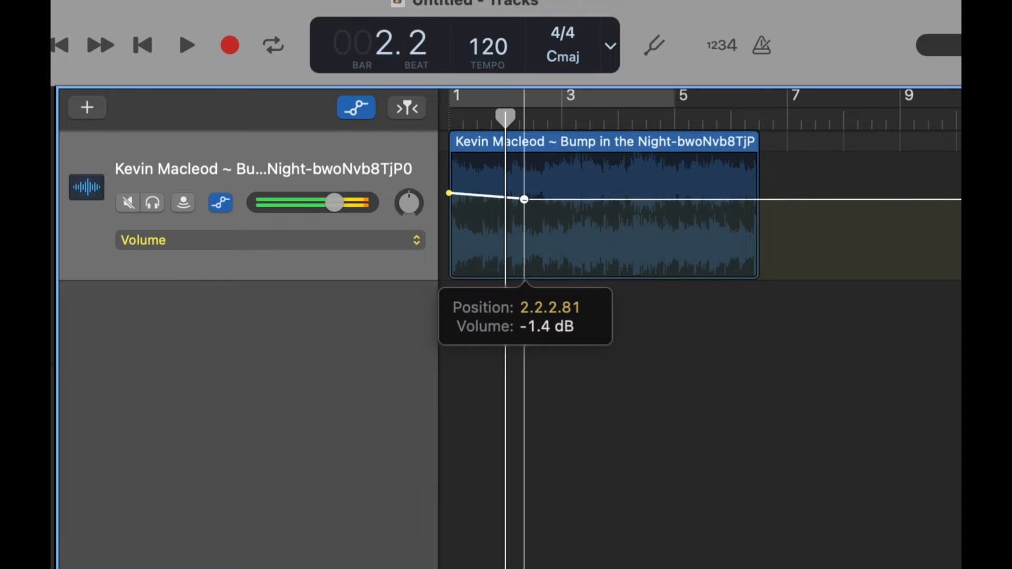
{"action": "left_click_drag", "start_coordinate": [523, 199], "coordinate": [524, 248]}
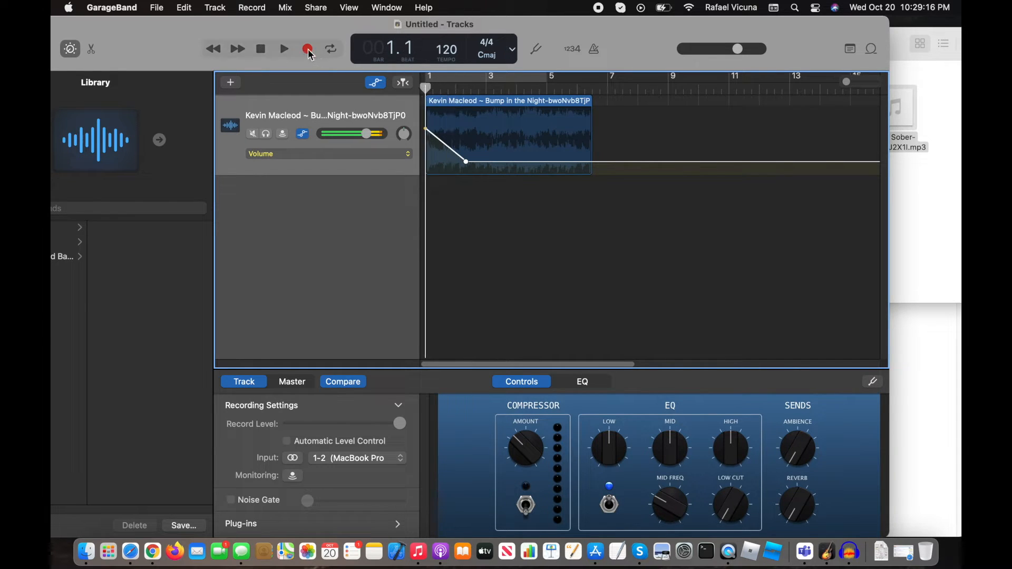
Play back the song with the volume dip, then stop.
{"action": "left_click", "coordinate": [284, 48]}
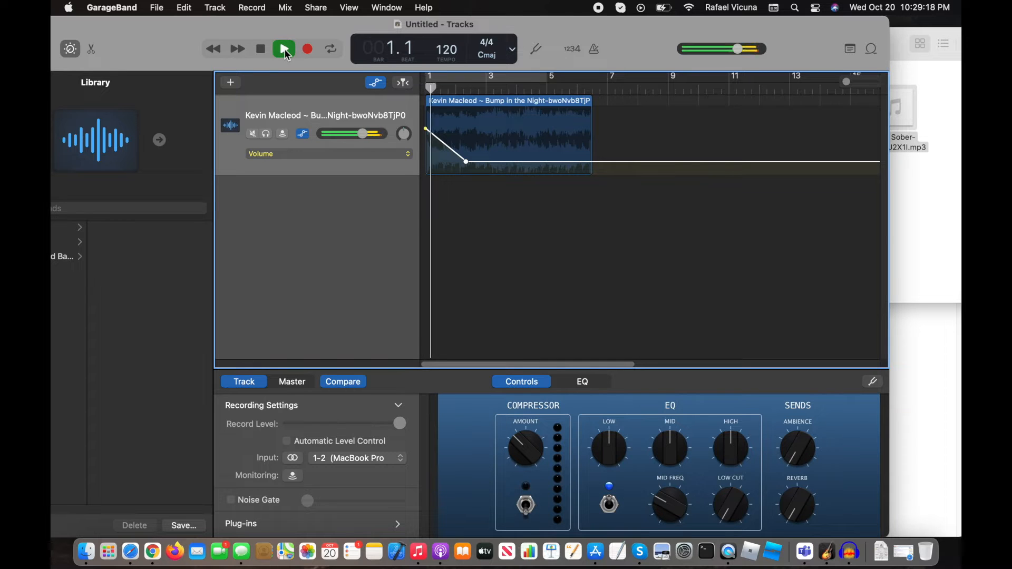
{"action": "left_click", "coordinate": [284, 49]}
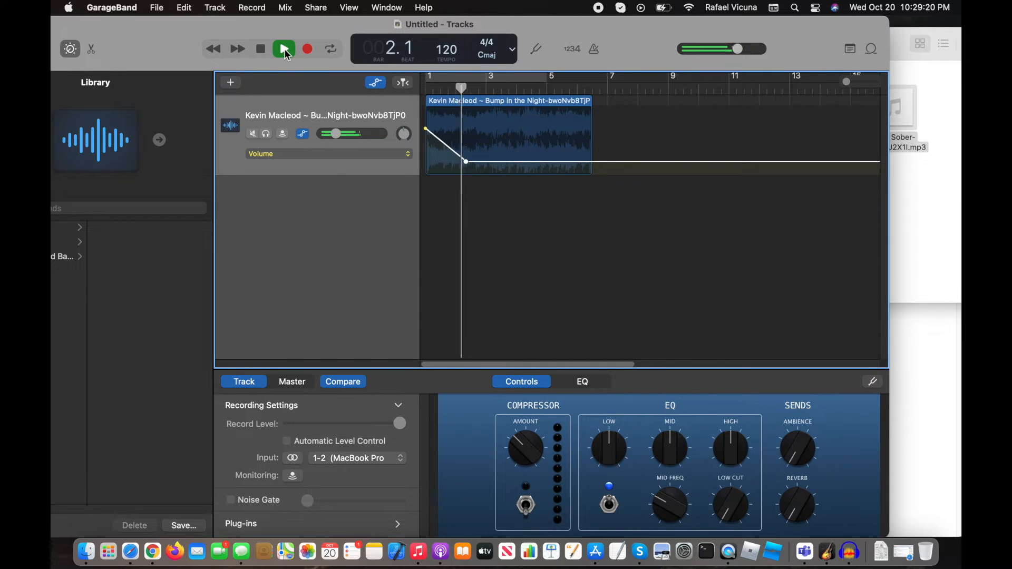
{"action": "left_click", "coordinate": [284, 49]}
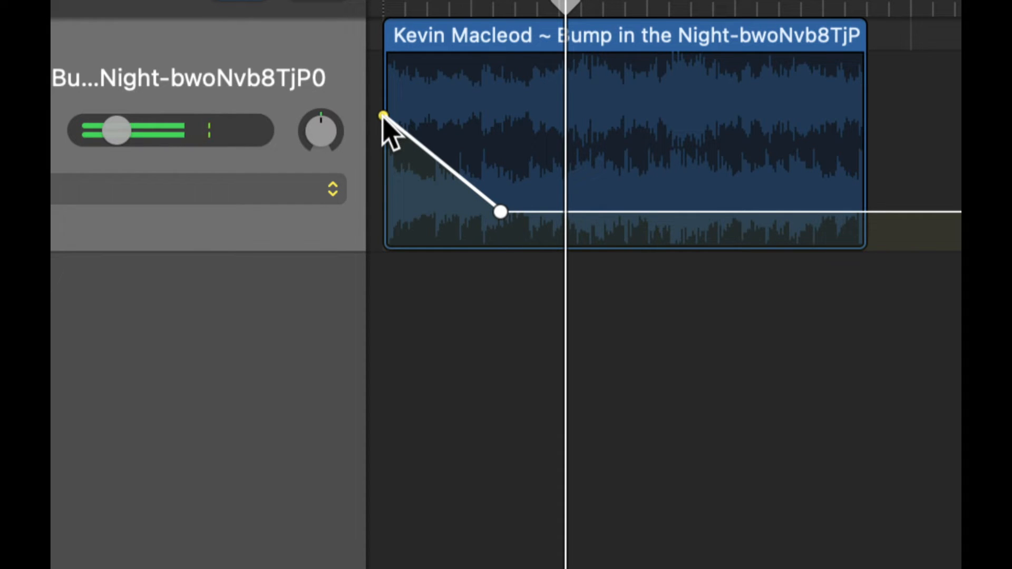
Lower the first volume point to about -20.5 dB and raise the second point.
{"action": "left_click_drag", "start_coordinate": [383, 115], "coordinate": [382, 209]}
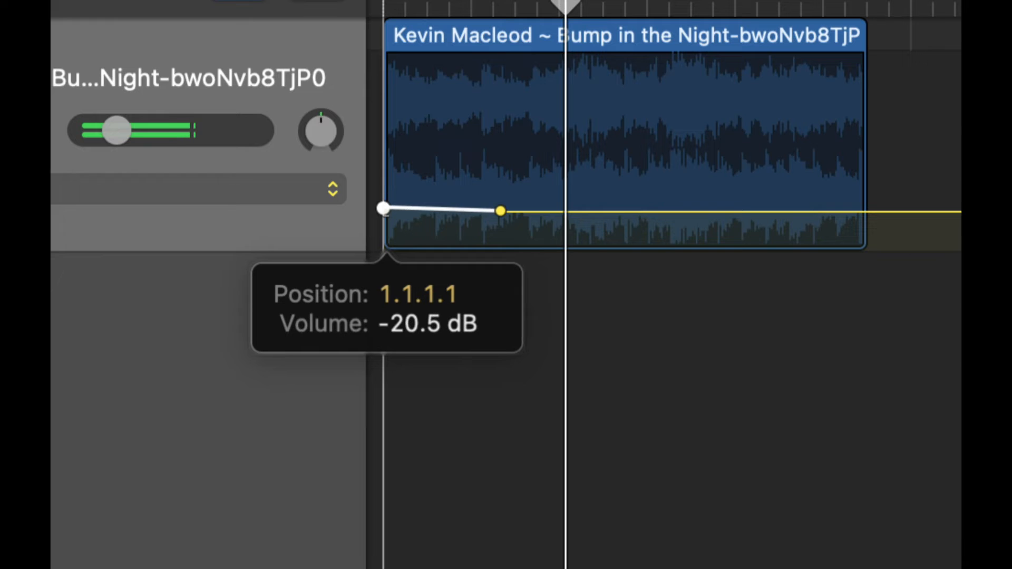
{"action": "left_click_drag", "start_coordinate": [501, 211], "coordinate": [500, 211]}
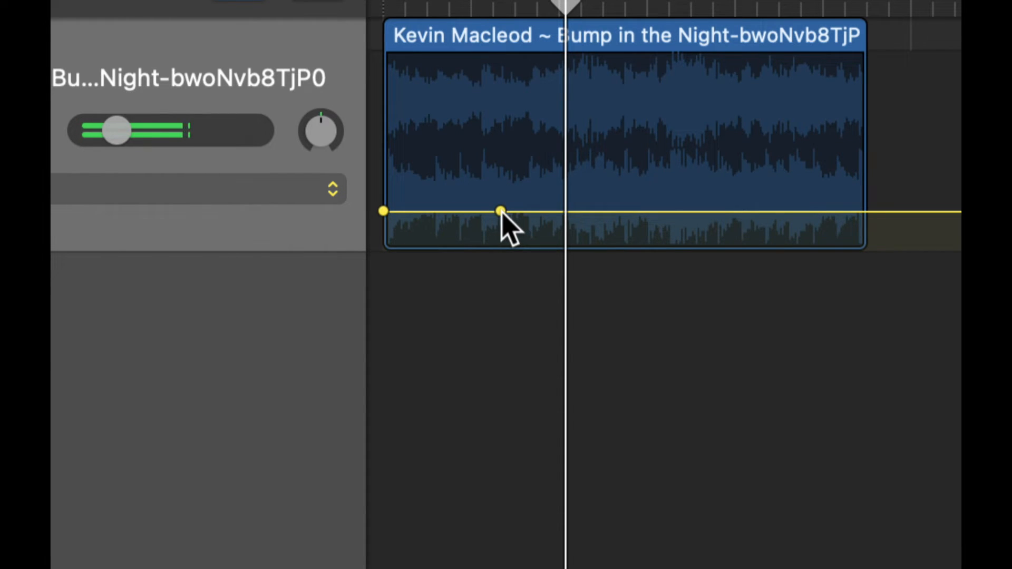
{"action": "left_click_drag", "start_coordinate": [501, 212], "coordinate": [501, 108]}
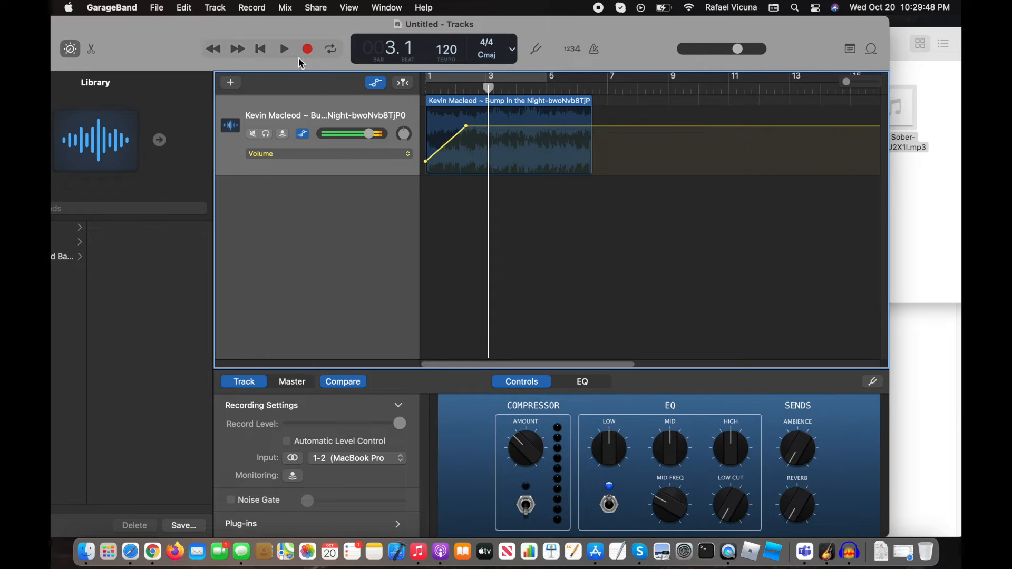
{"action": "left_click", "coordinate": [284, 48]}
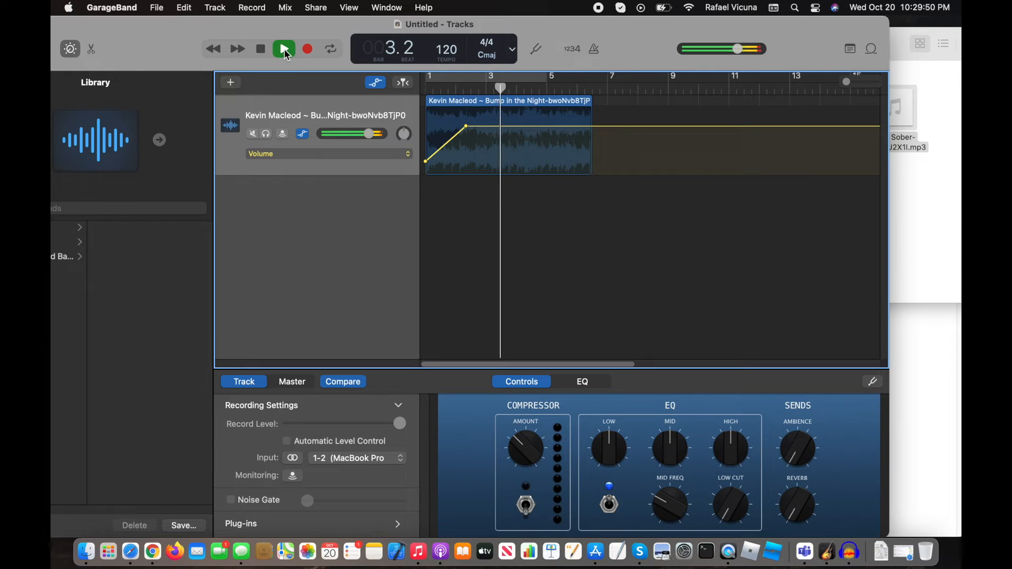
{"action": "left_click", "coordinate": [284, 49]}
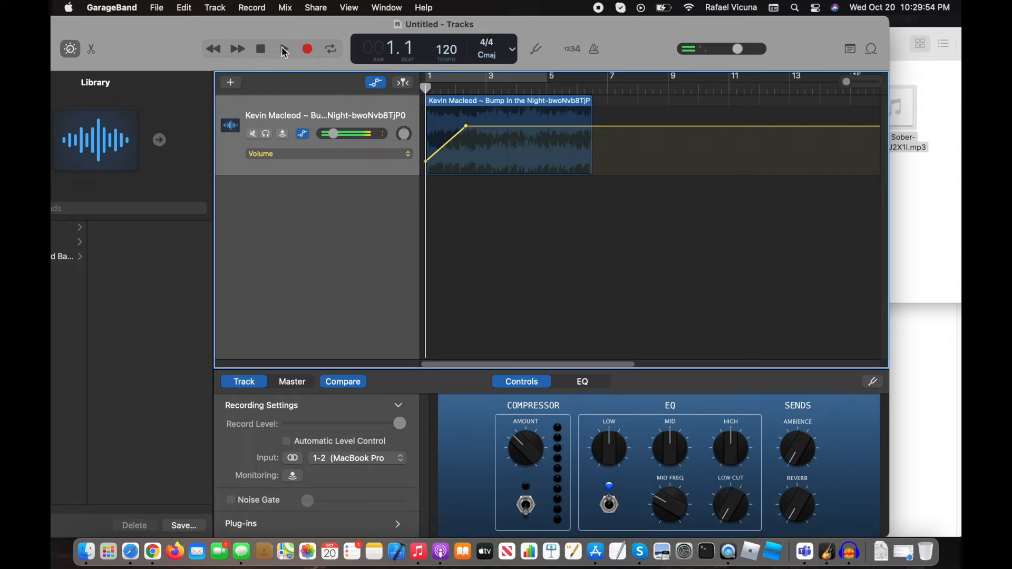
{"action": "left_click", "coordinate": [283, 49]}
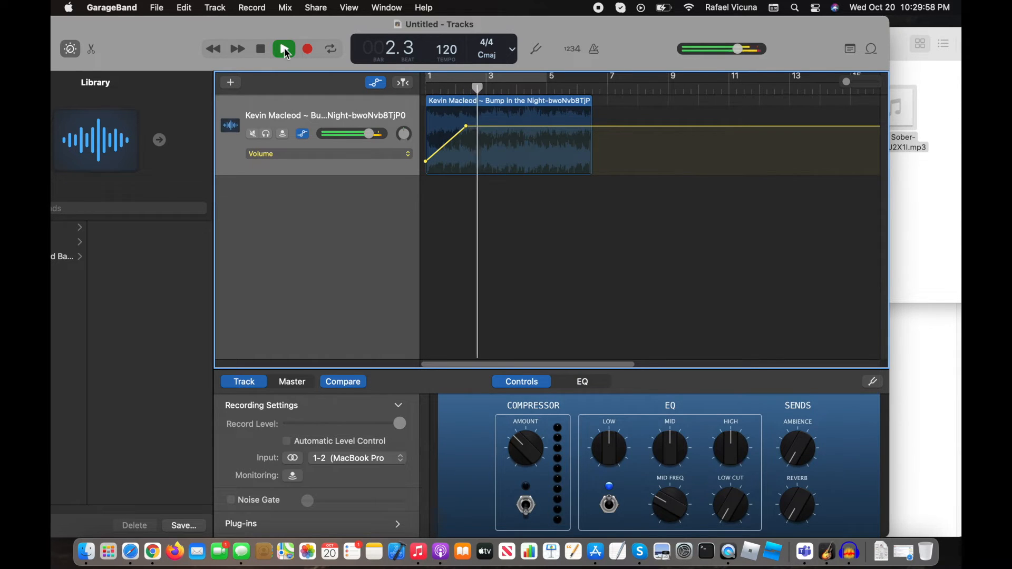
{"action": "left_click", "coordinate": [284, 48]}
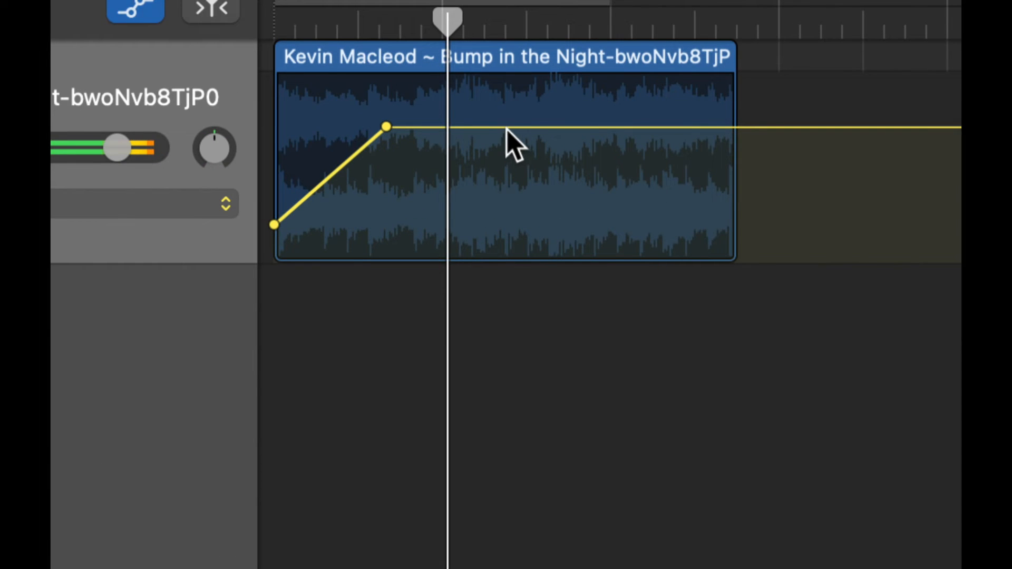
Add a volume point dipping to about -22 dB, then raise the later line higher.
{"action": "left_click", "coordinate": [500, 127]}
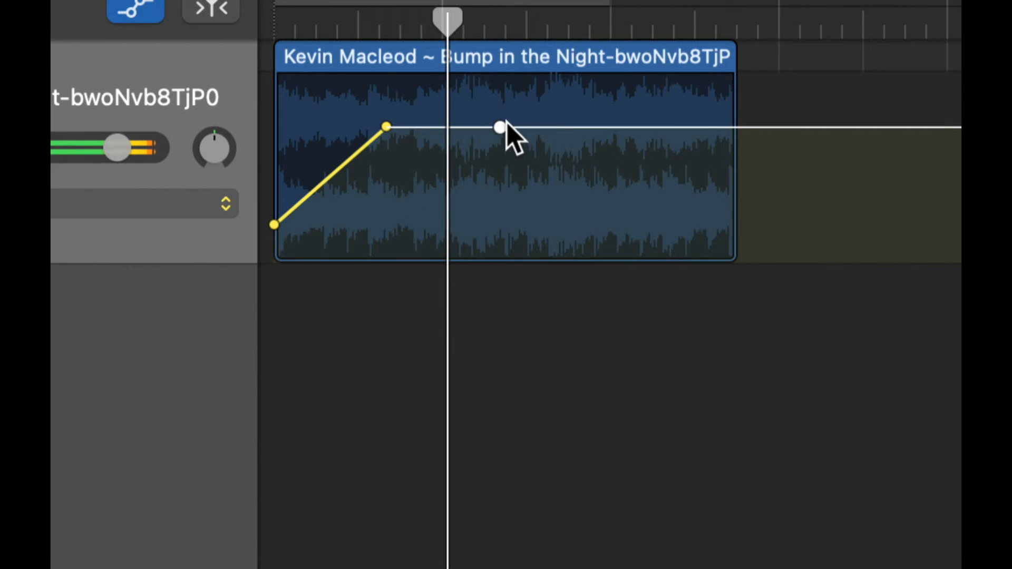
{"action": "left_click_drag", "start_coordinate": [501, 127], "coordinate": [500, 225]}
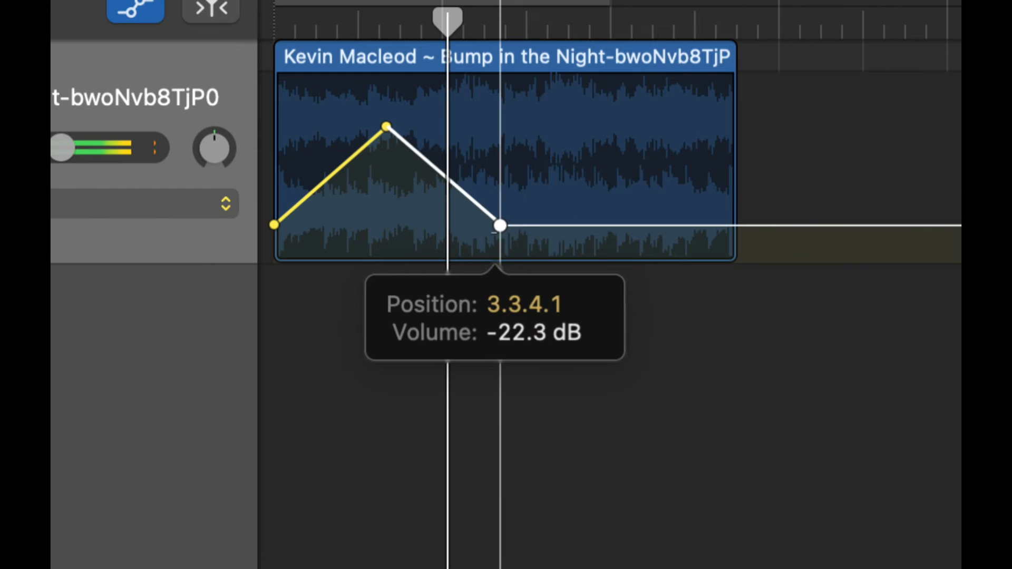
{"action": "mouse_move", "coordinate": [594, 242]}
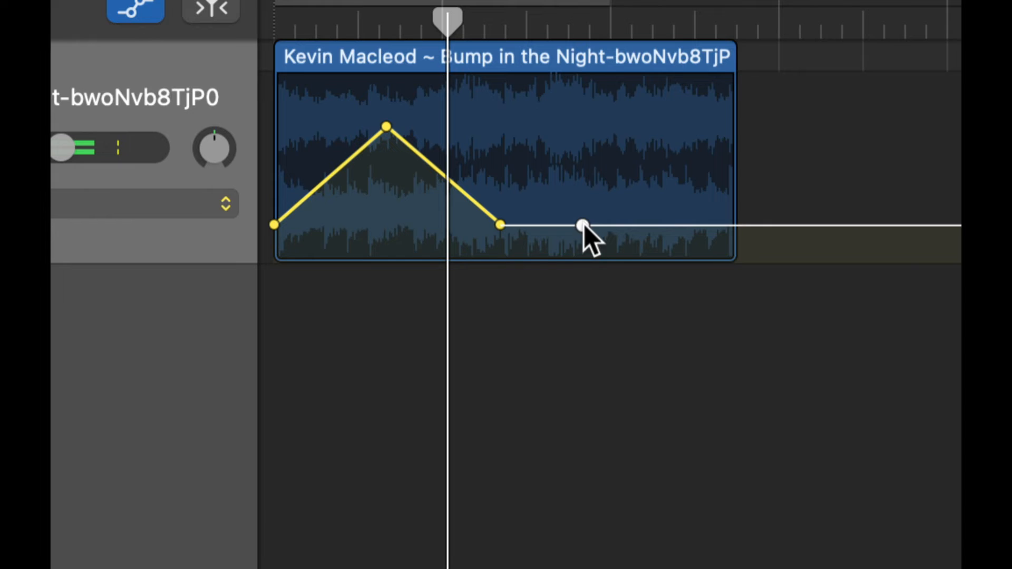
{"action": "left_click_drag", "start_coordinate": [585, 226], "coordinate": [585, 101]}
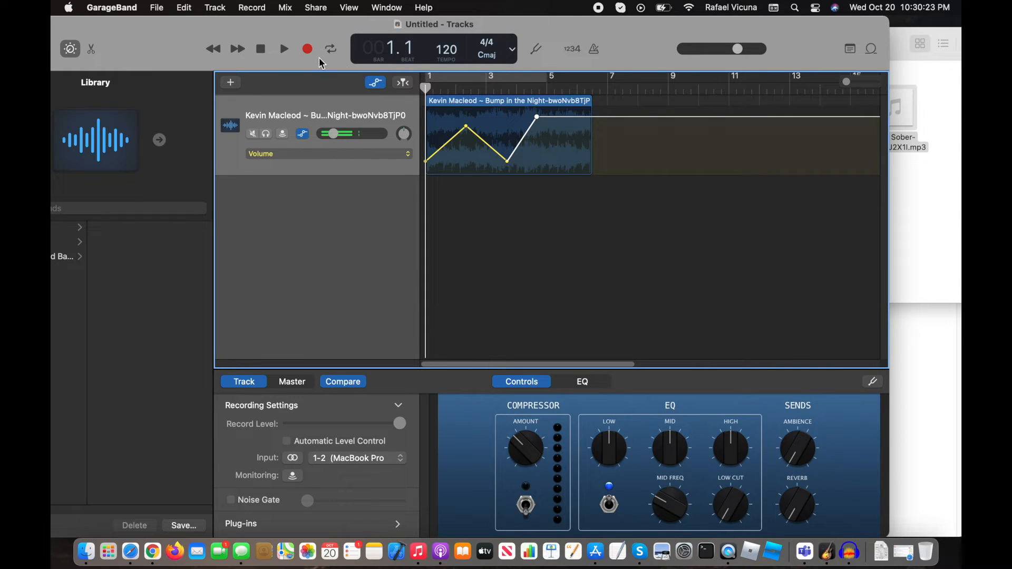
{"action": "left_click", "coordinate": [284, 49]}
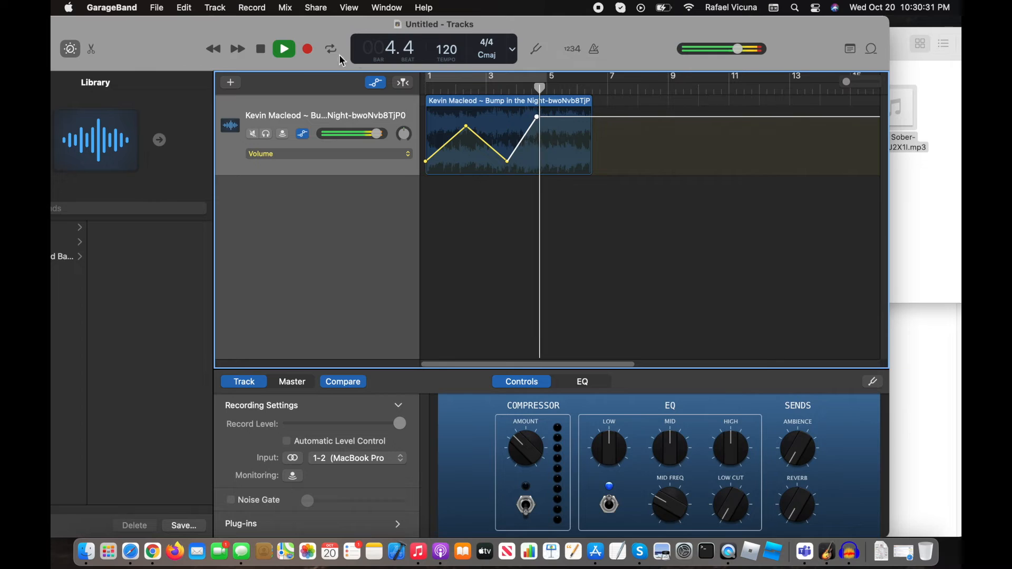
{"action": "left_click", "coordinate": [284, 49]}
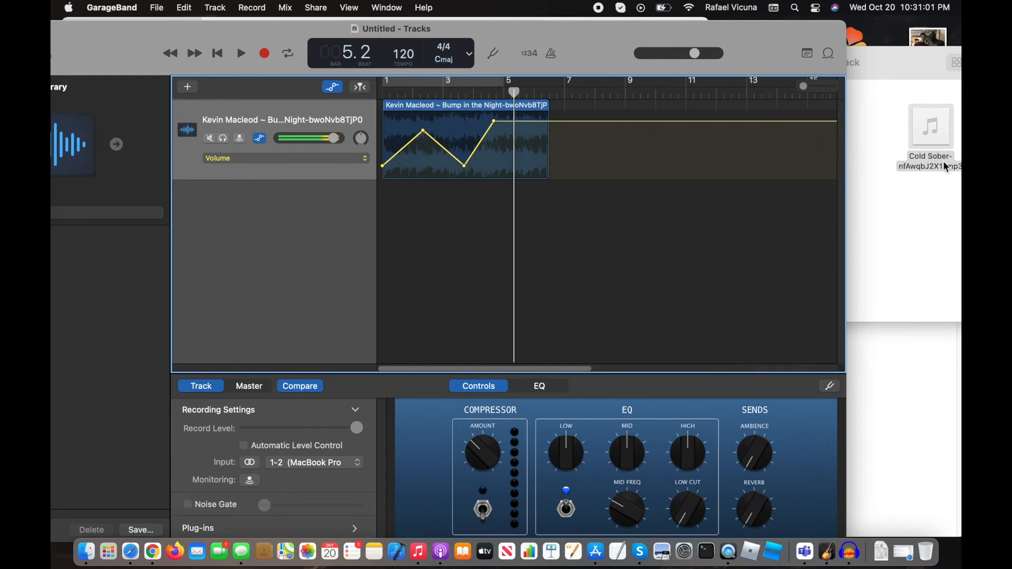
Drag the Cold Sober MP3 onto the track after the first region and preview it.
{"action": "left_click_drag", "start_coordinate": [930, 126], "coordinate": [604, 136]}
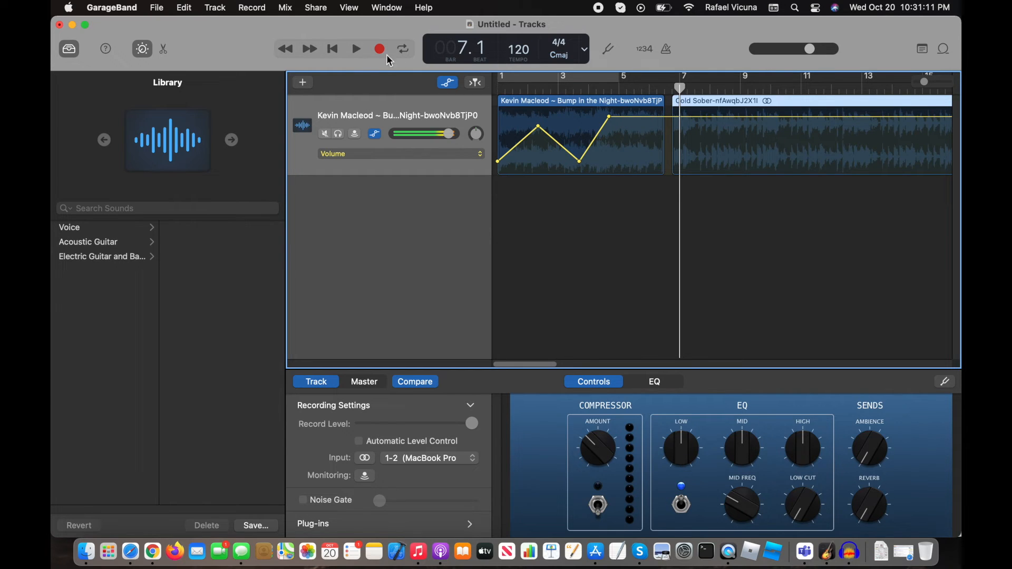
{"action": "left_click", "coordinate": [357, 49]}
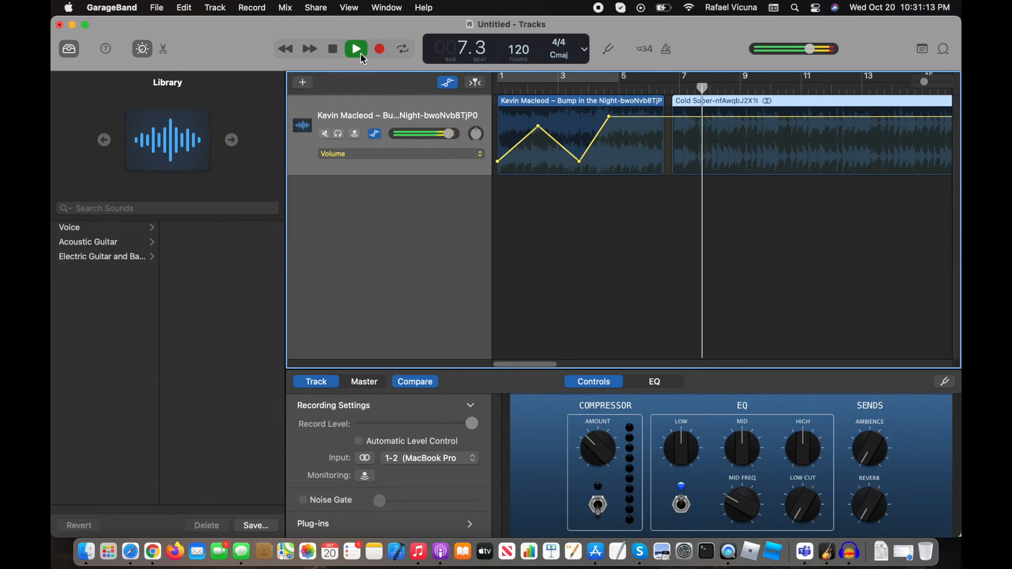
{"action": "left_click", "coordinate": [356, 48]}
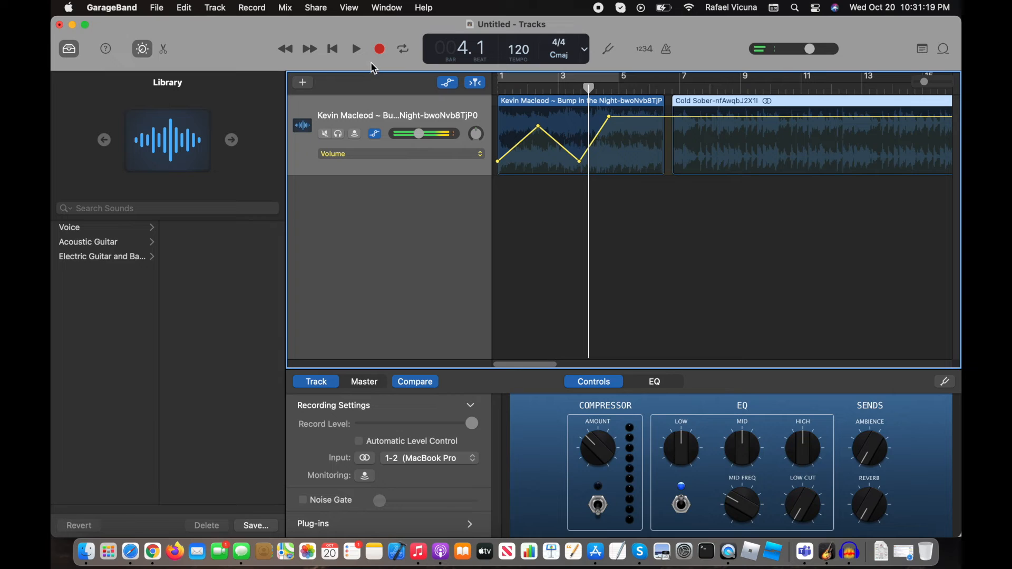
{"action": "left_click", "coordinate": [356, 49]}
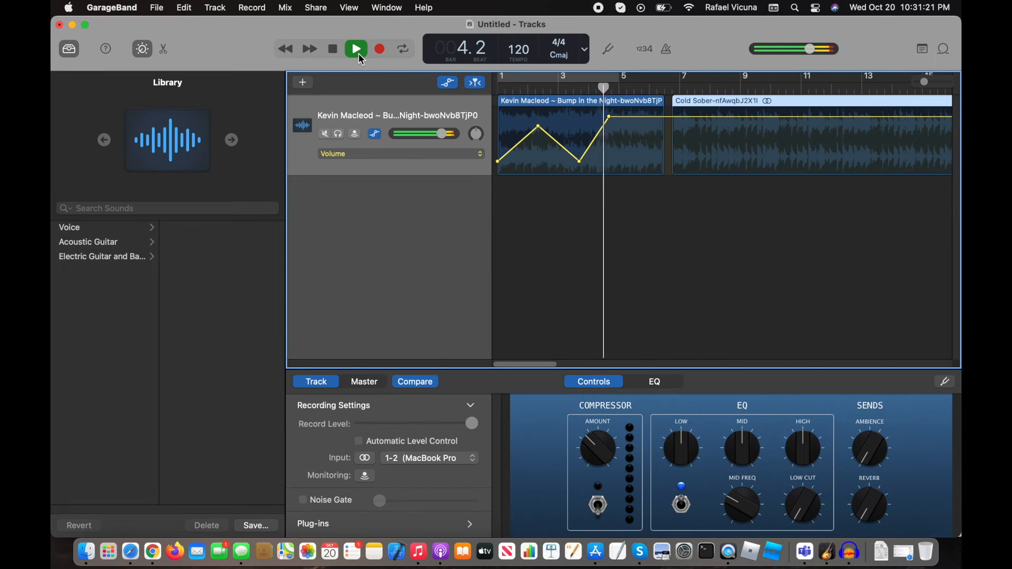
{"action": "left_click", "coordinate": [356, 48]}
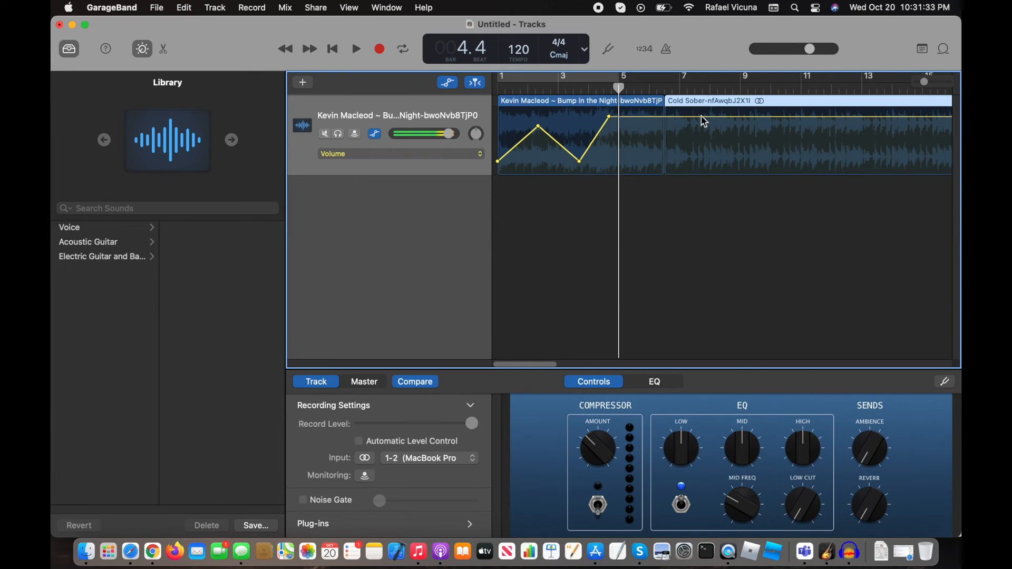
{"action": "mouse_move", "coordinate": [728, 124]}
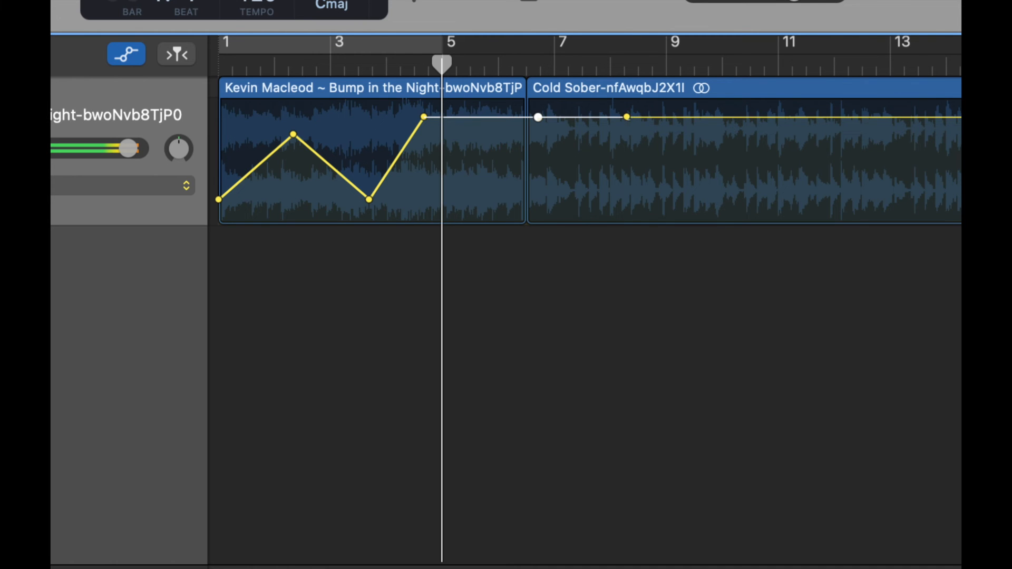
Add volume points near Cold Sober's start so the line fades down and stays low.
{"action": "left_click_drag", "start_coordinate": [538, 117], "coordinate": [626, 192]}
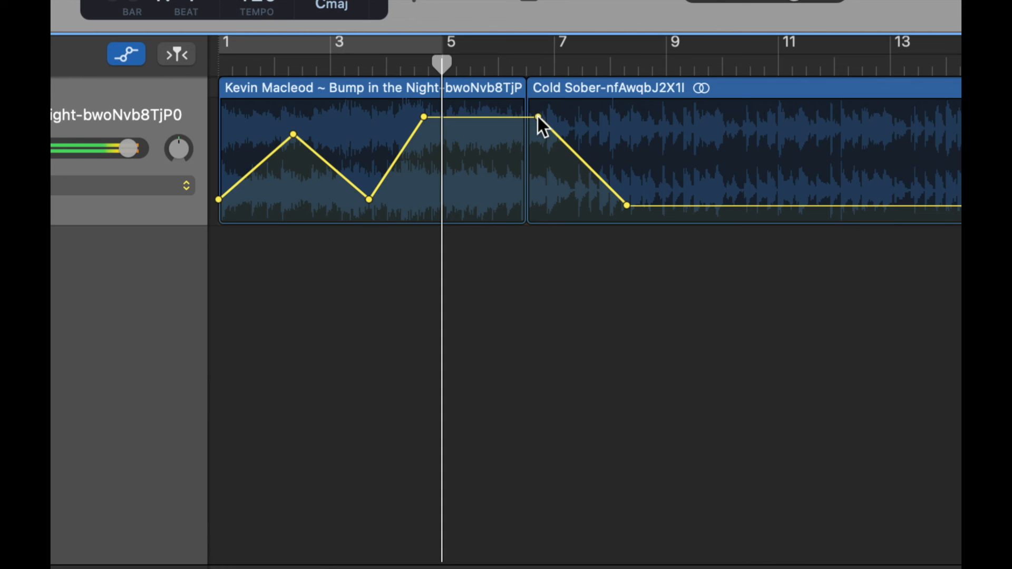
{"action": "left_click_drag", "start_coordinate": [538, 118], "coordinate": [561, 118]}
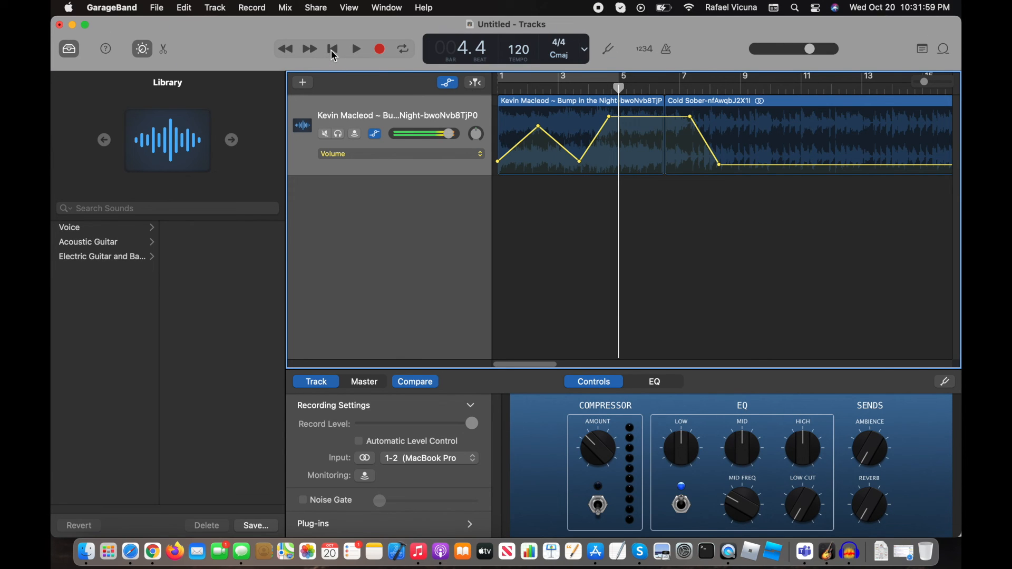
{"action": "left_click", "coordinate": [356, 48]}
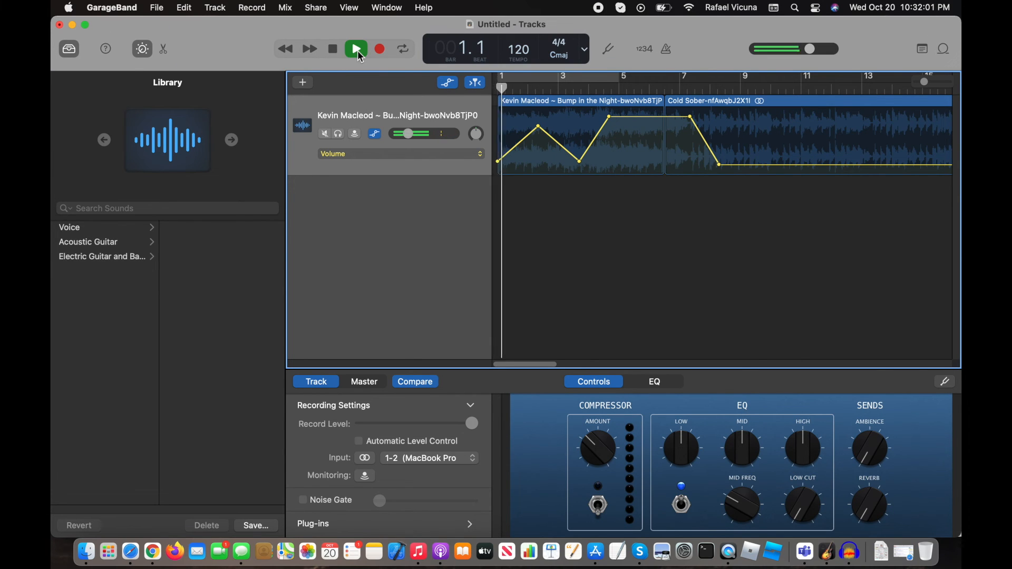
{"action": "left_click", "coordinate": [356, 49]}
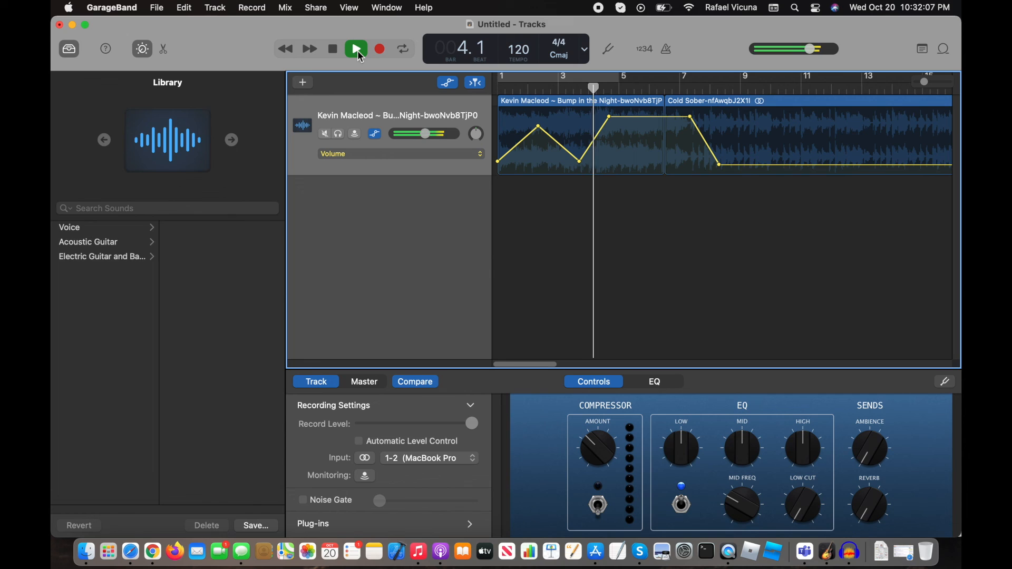
{"action": "left_click", "coordinate": [356, 49]}
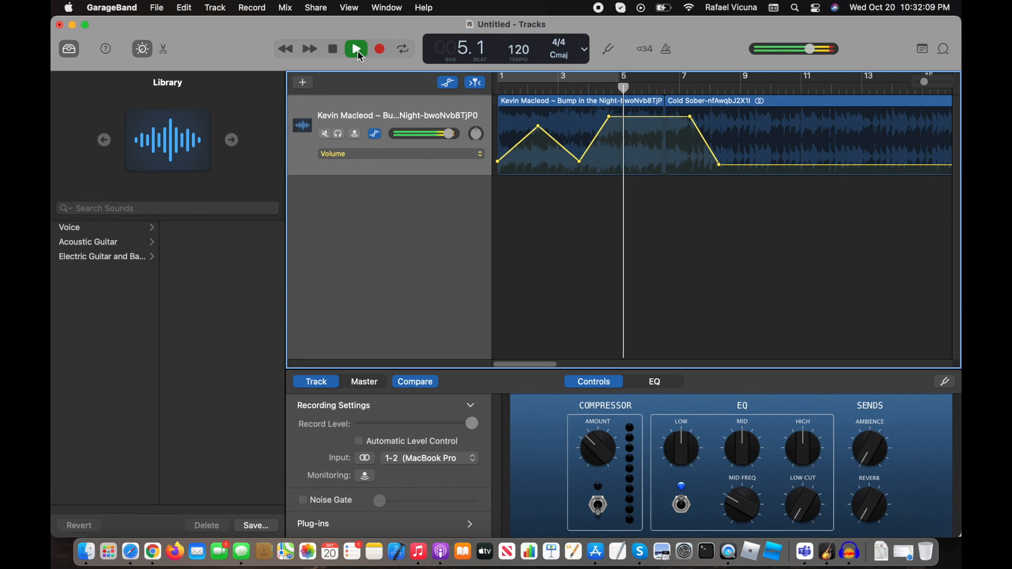
{"action": "left_click", "coordinate": [356, 48]}
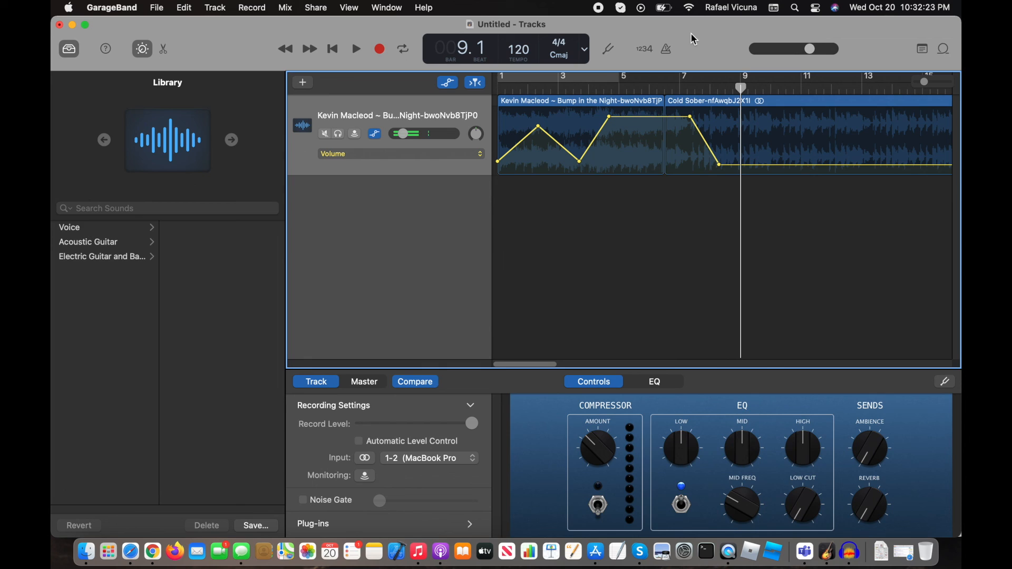
{"action": "mouse_move", "coordinate": [719, 18]}
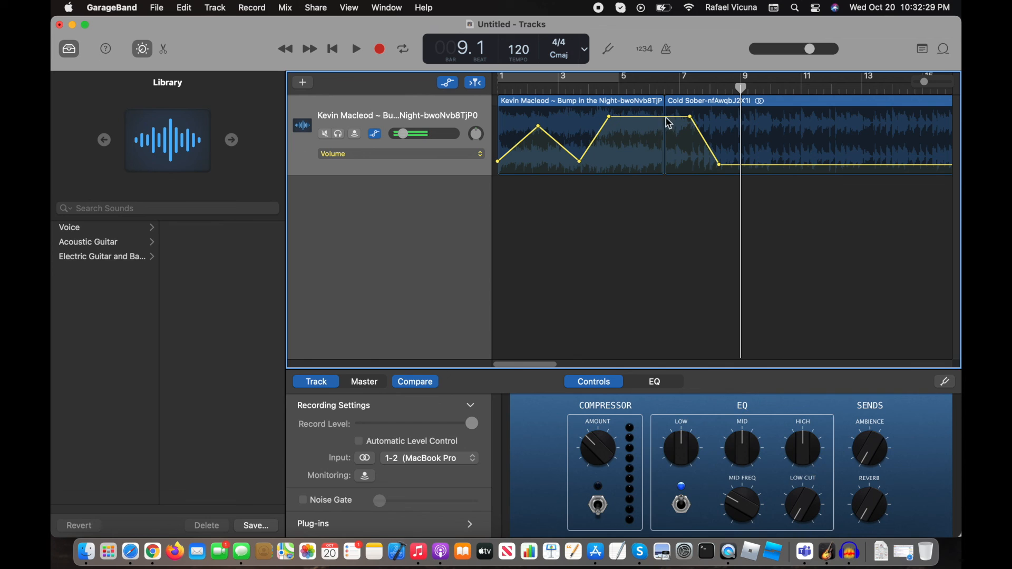
{"action": "mouse_move", "coordinate": [708, 79]}
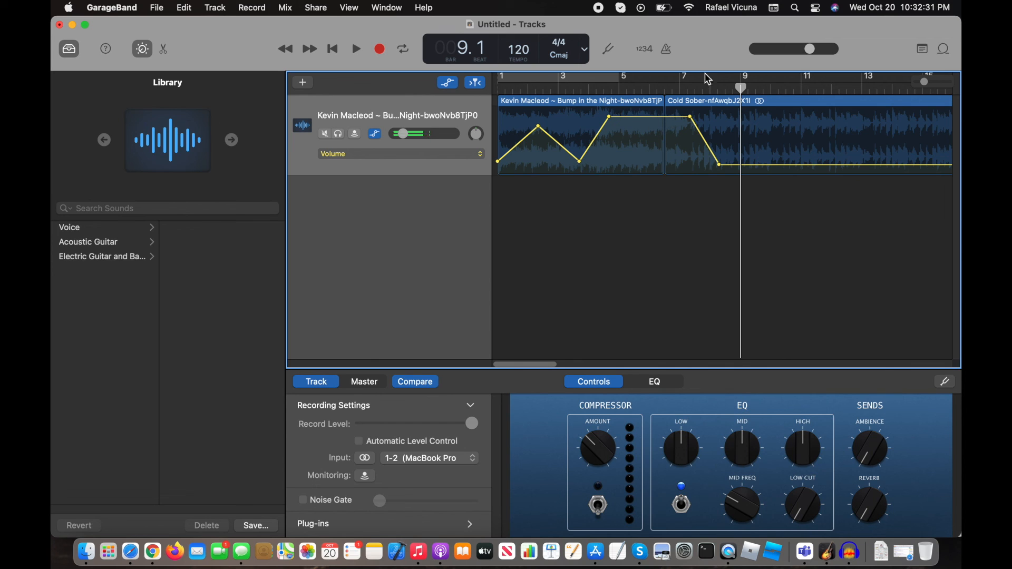